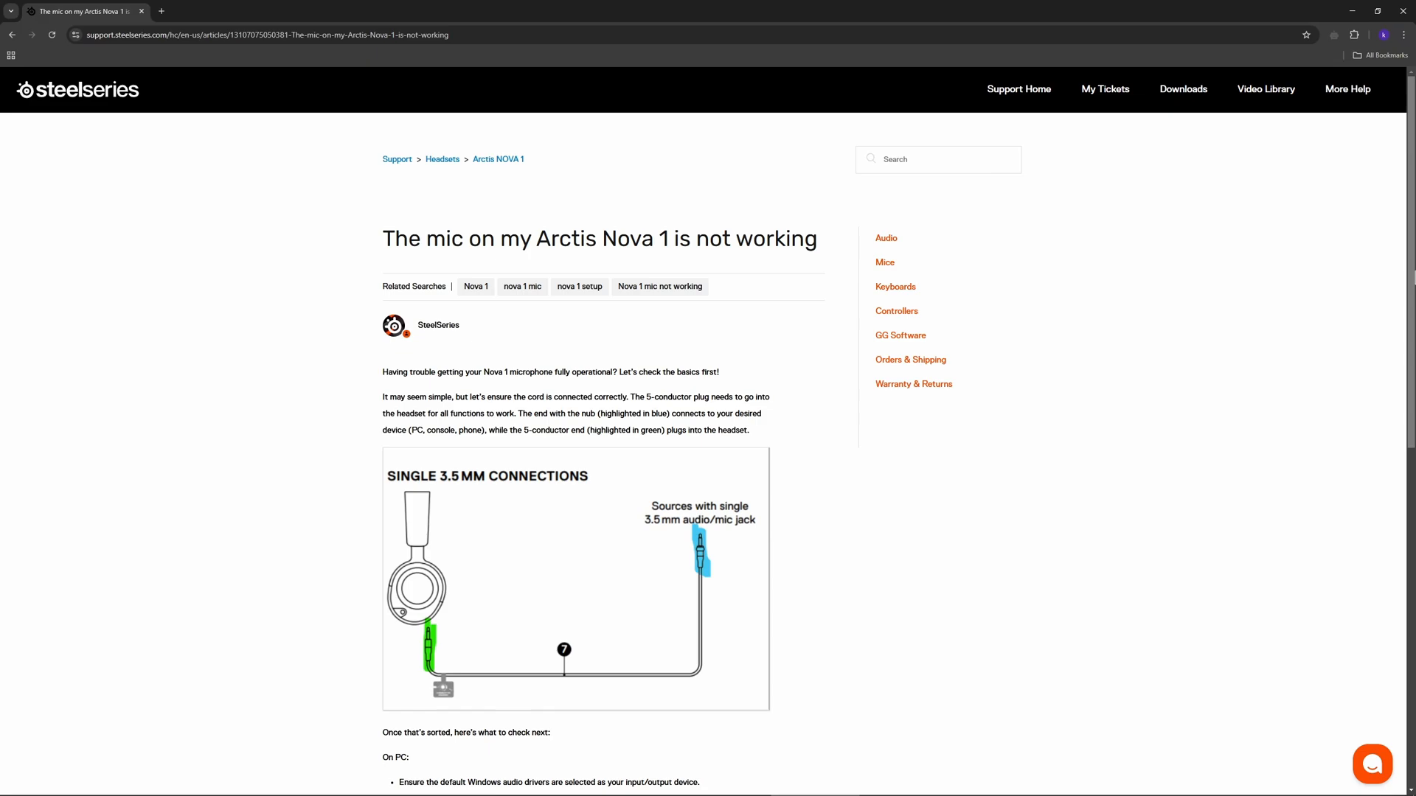
mouse_move(1313, 293)
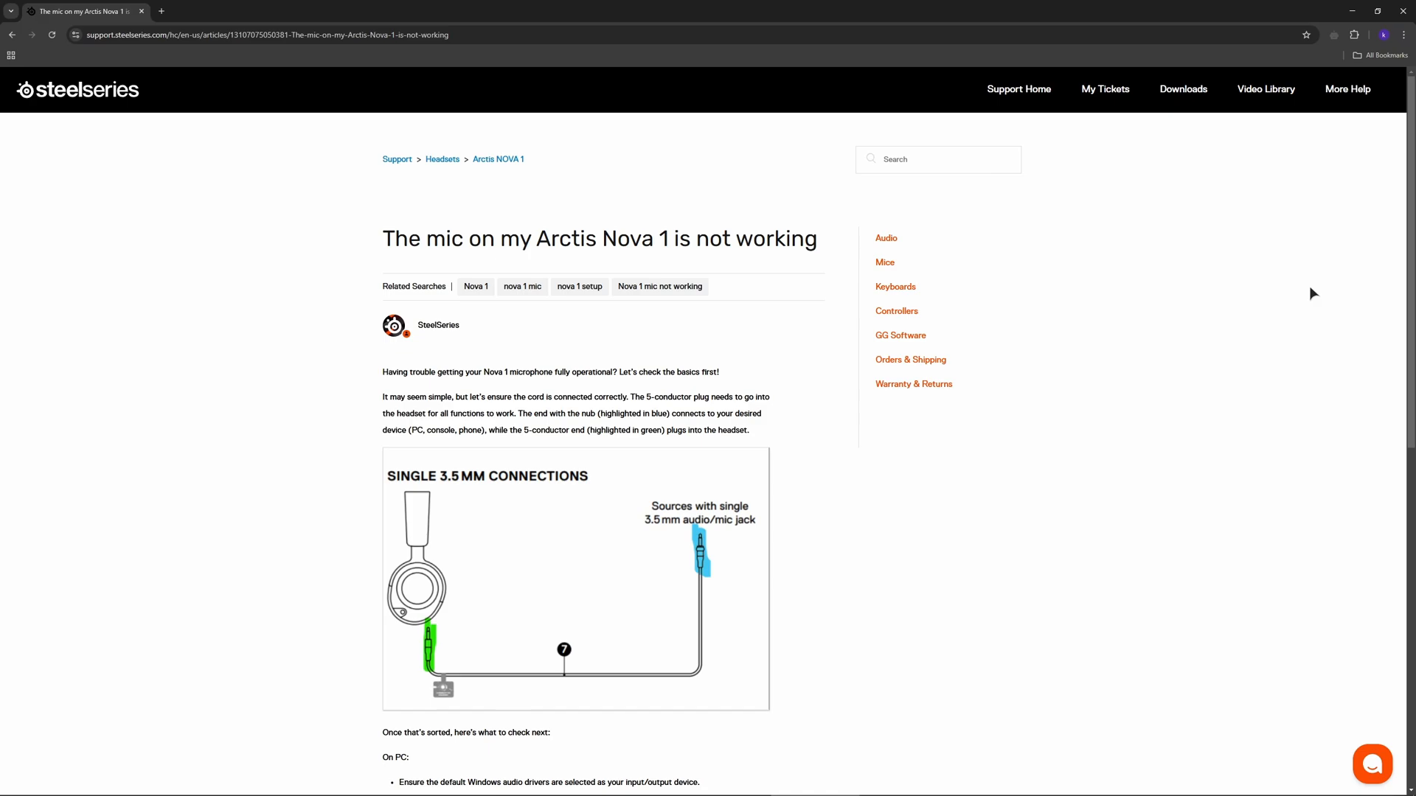
Scroll the article down to the On PC checklist and Realtek device example
scroll(down, 3)
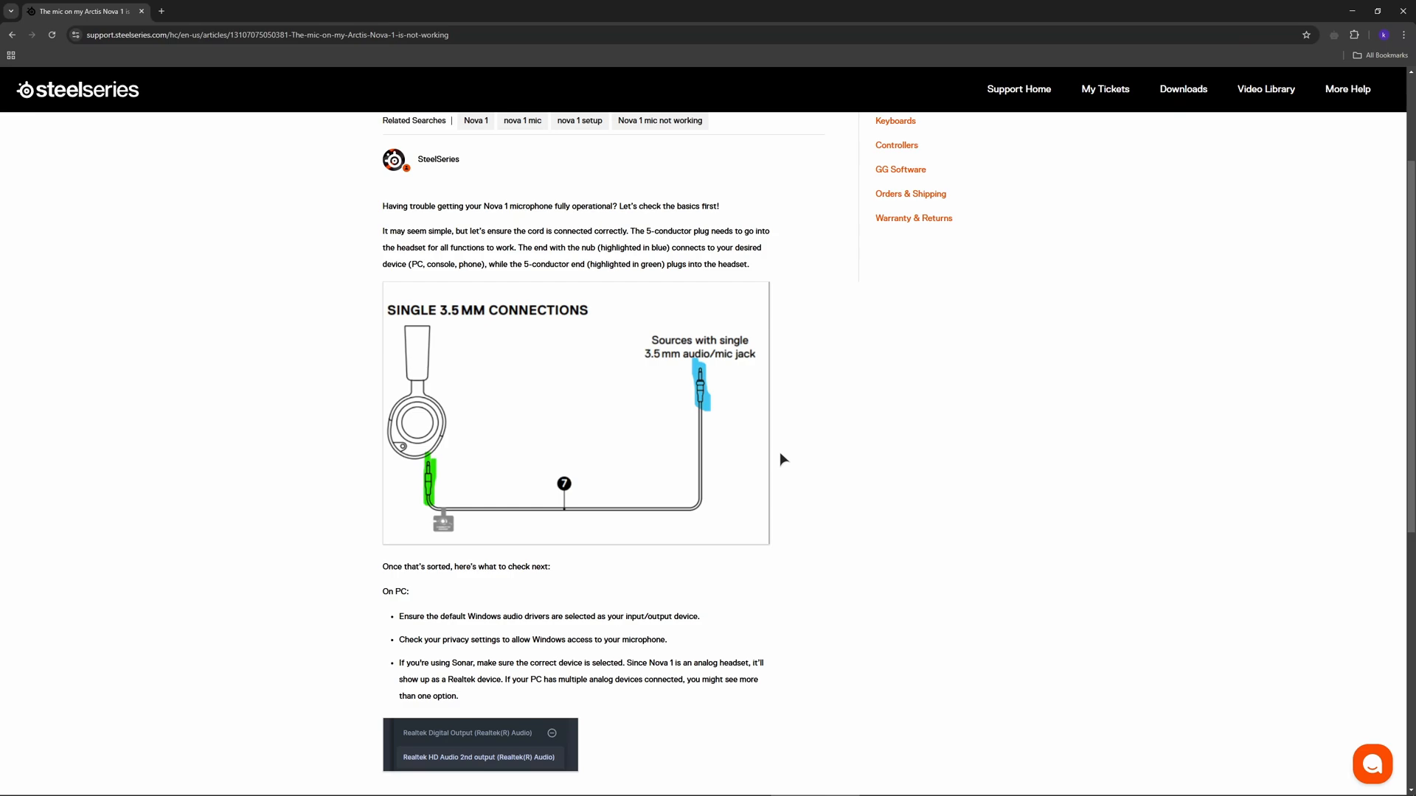
click(1093, 336)
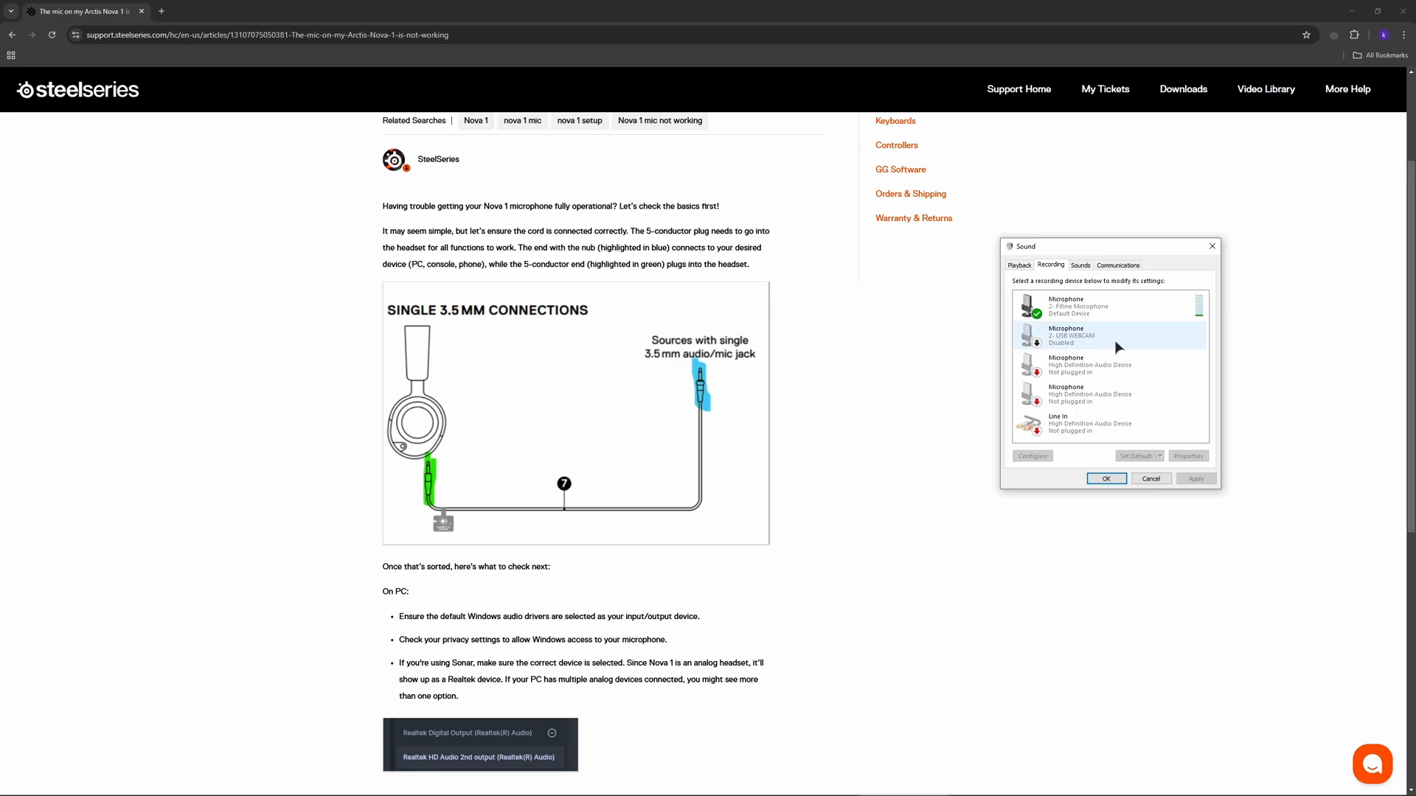
Set the Fifine Microphone as the default recording device on the Recording tab
click(1111, 305)
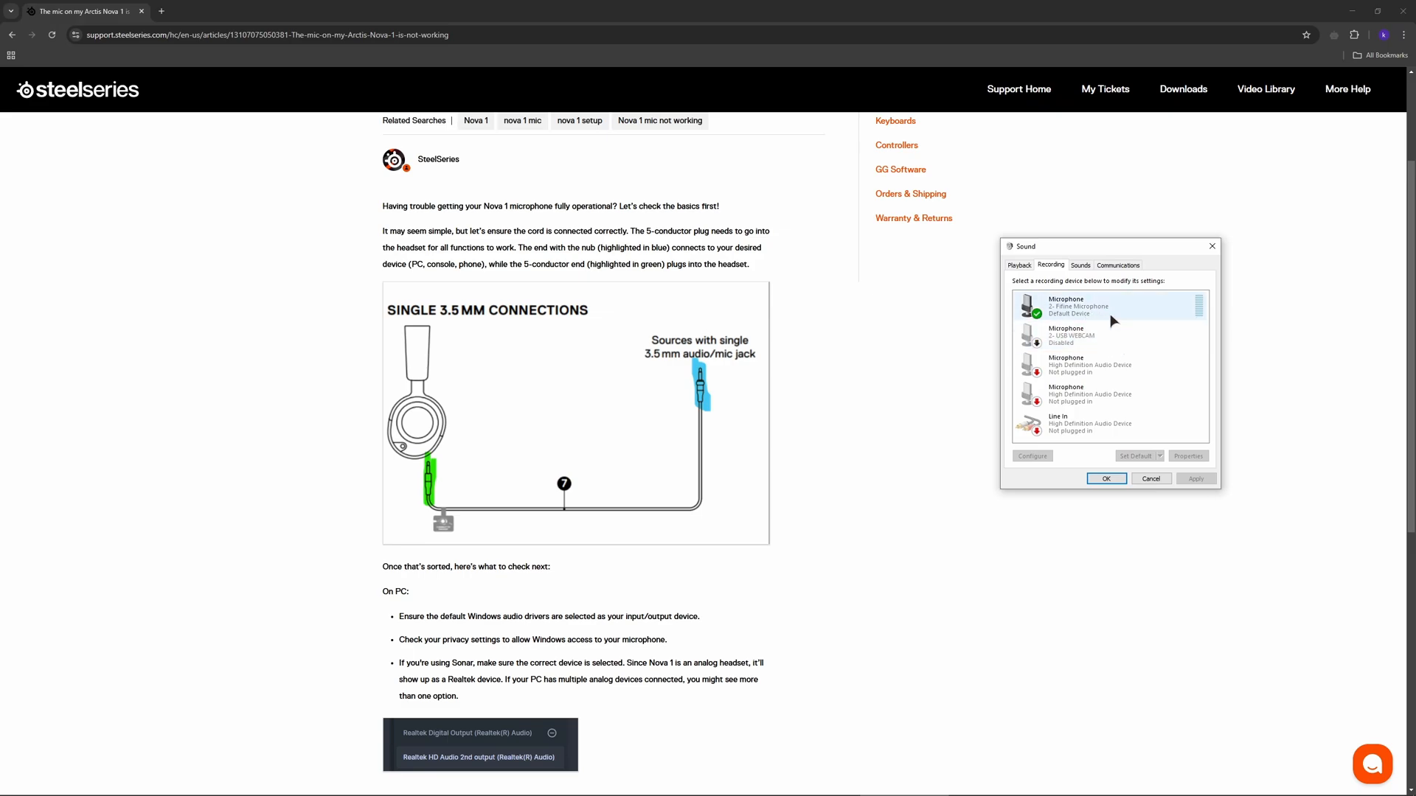
right_click(1079, 307)
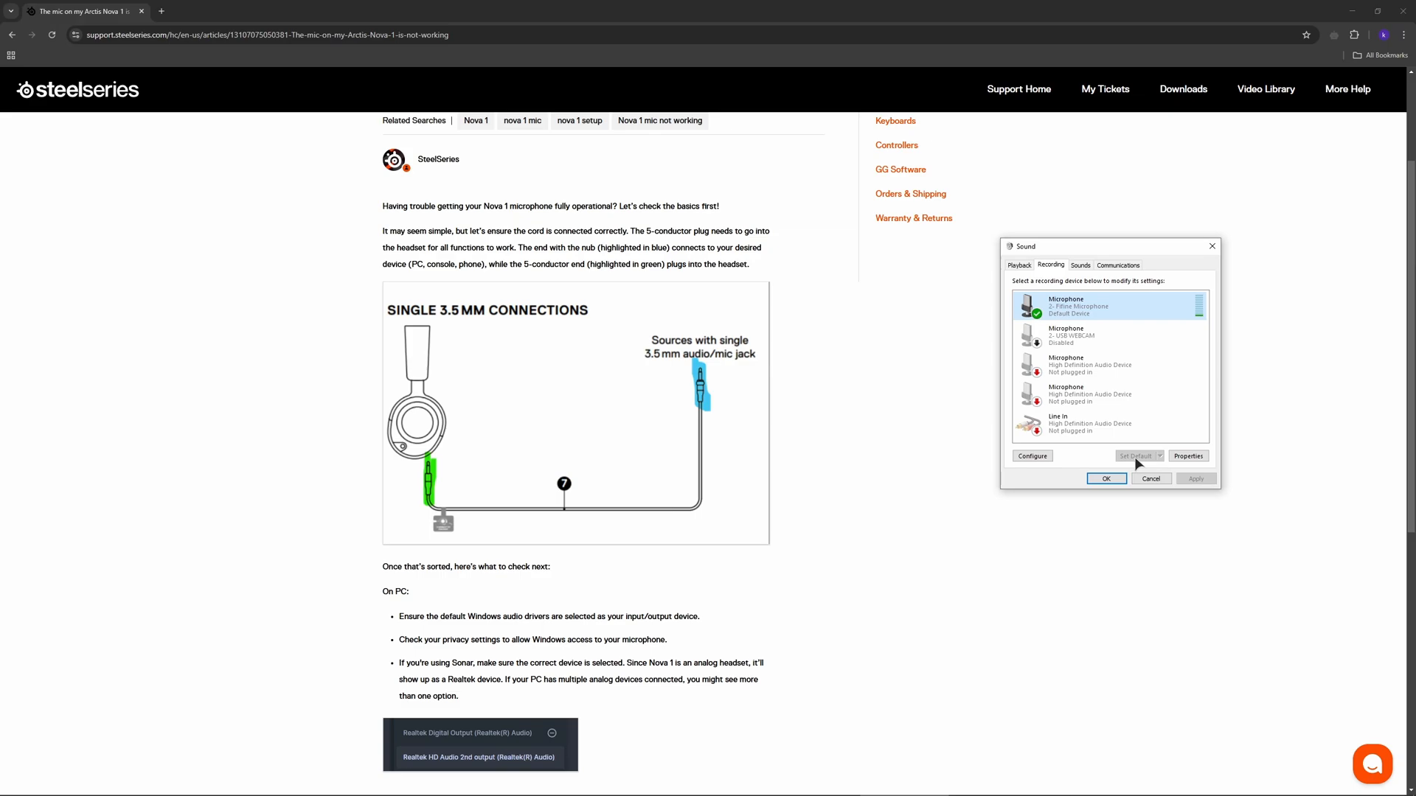
click(1106, 479)
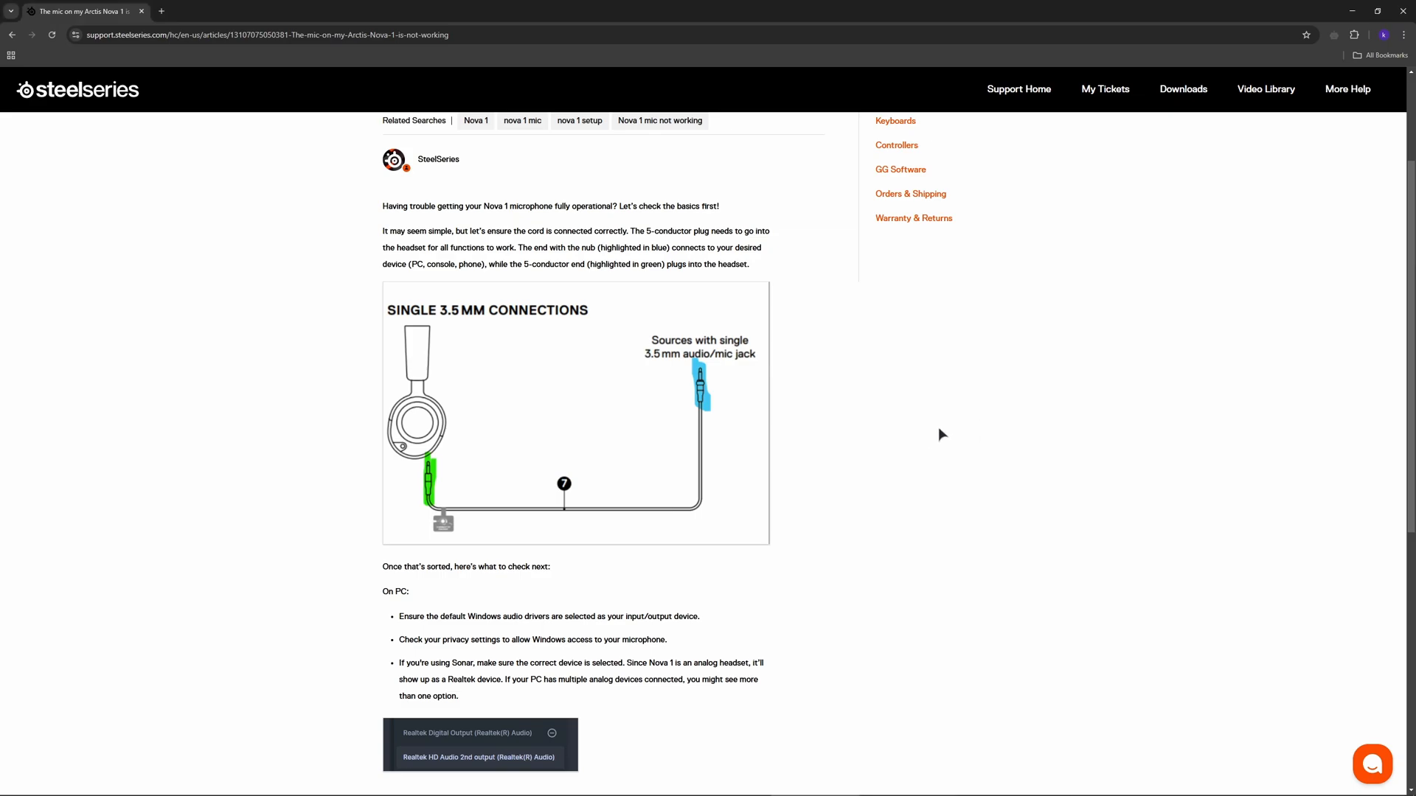
mouse_move(1164, 371)
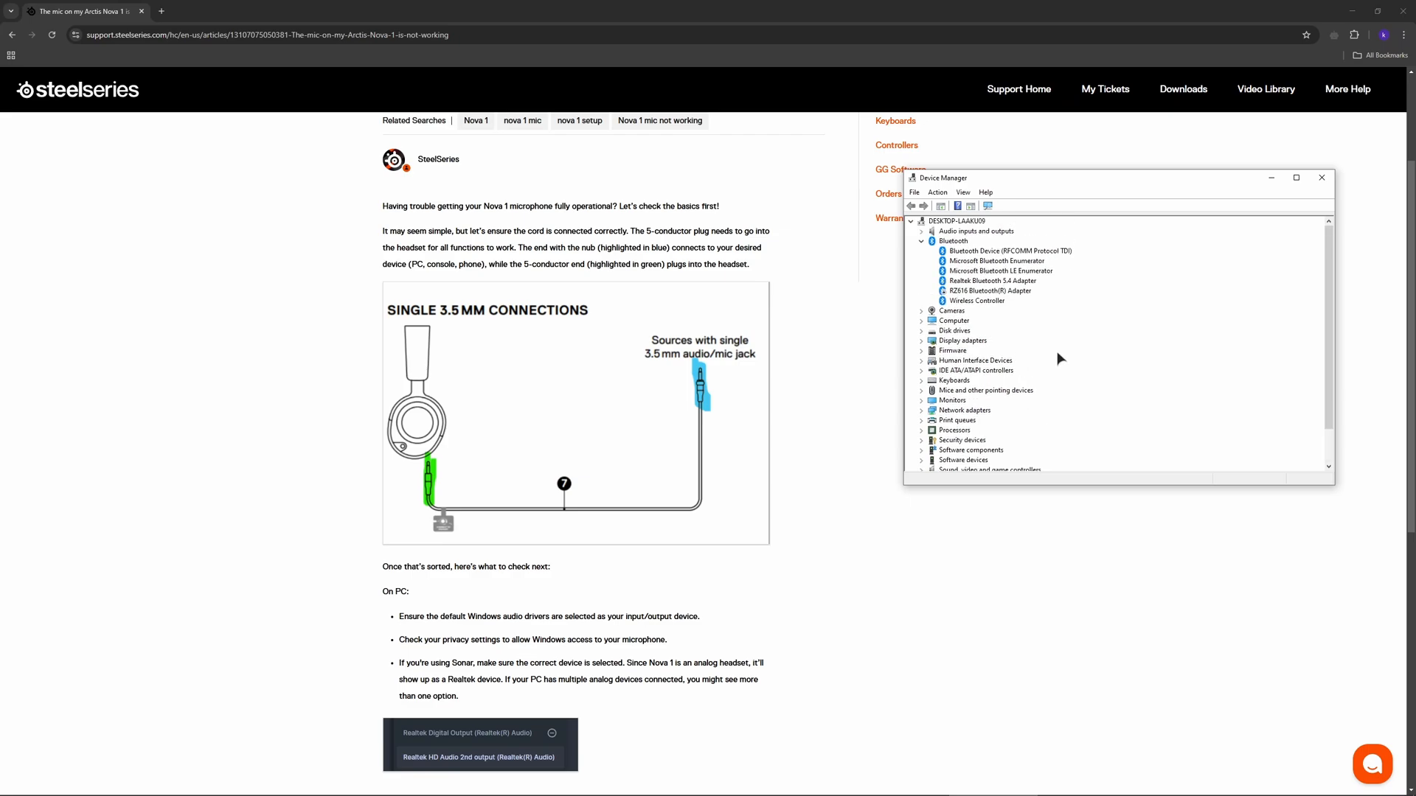
mouse_move(1042, 305)
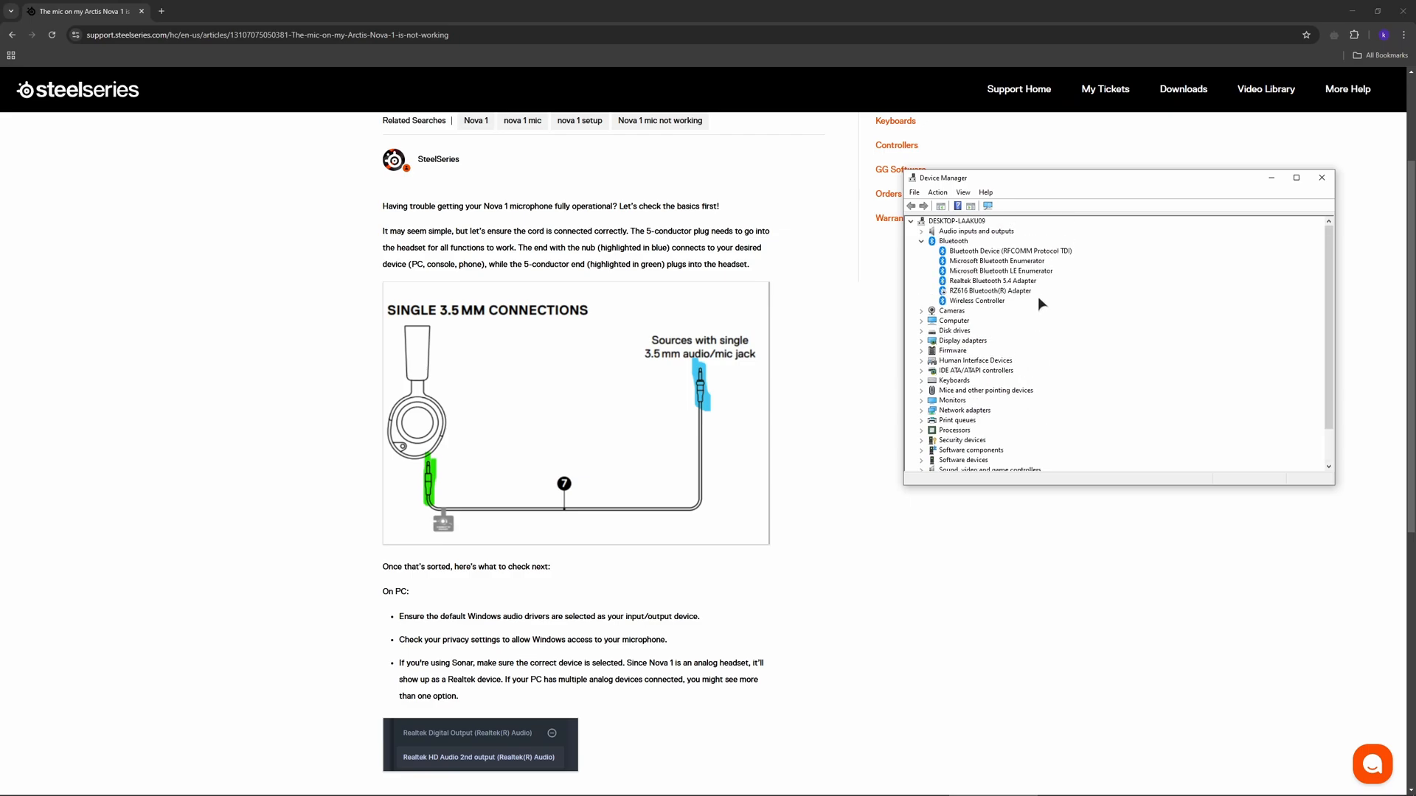
mouse_move(971, 233)
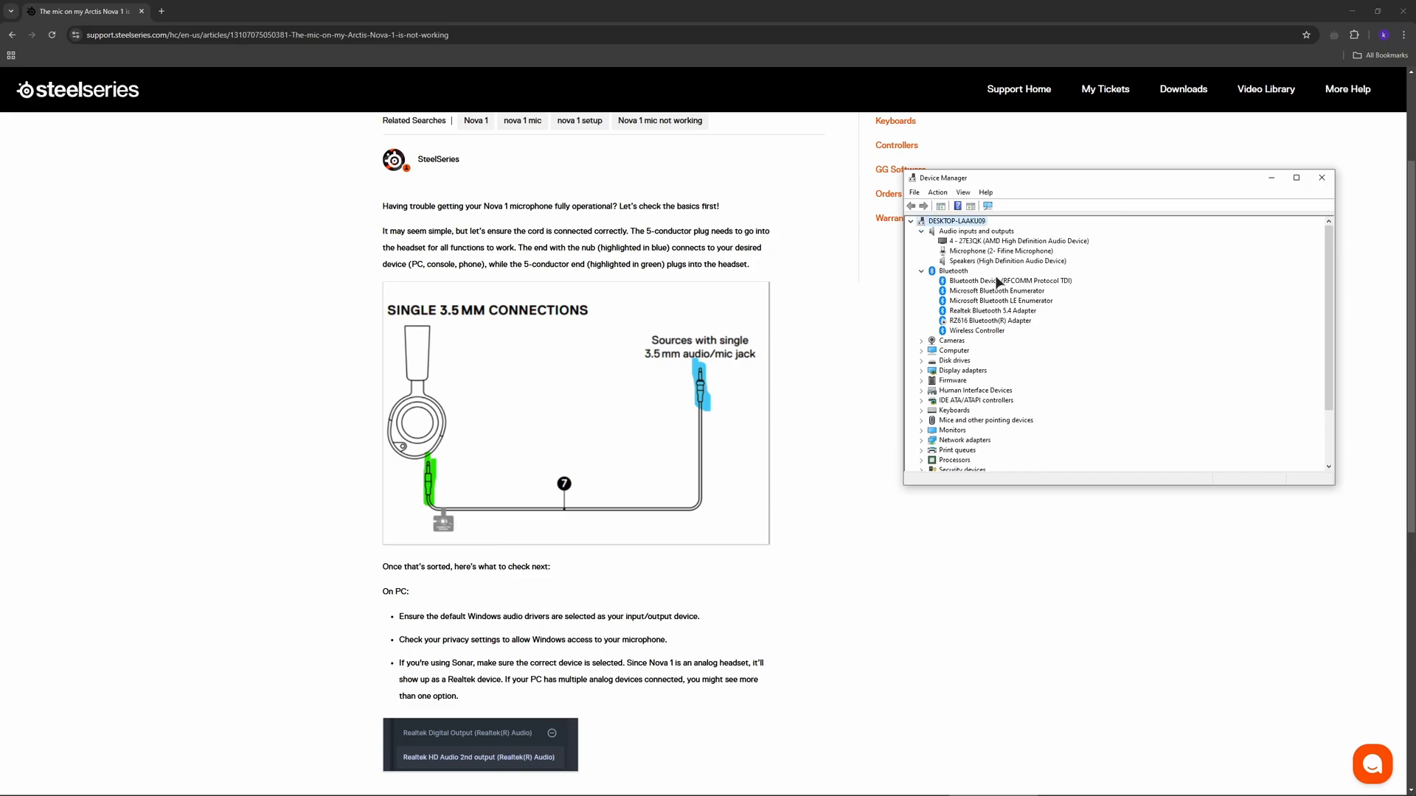
mouse_move(983, 251)
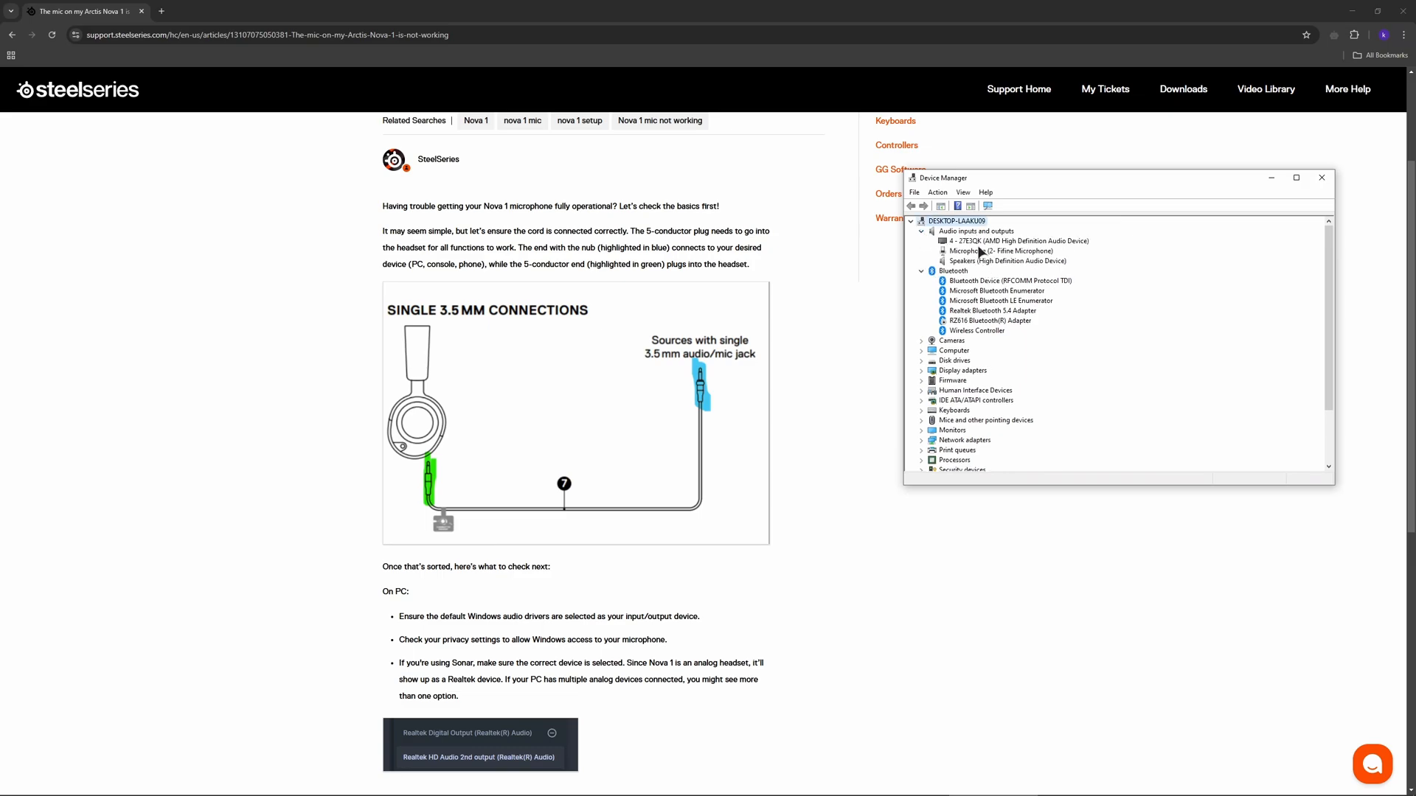
Select Microphone (2- Fifine Microphone) and view its driver options
click(1002, 250)
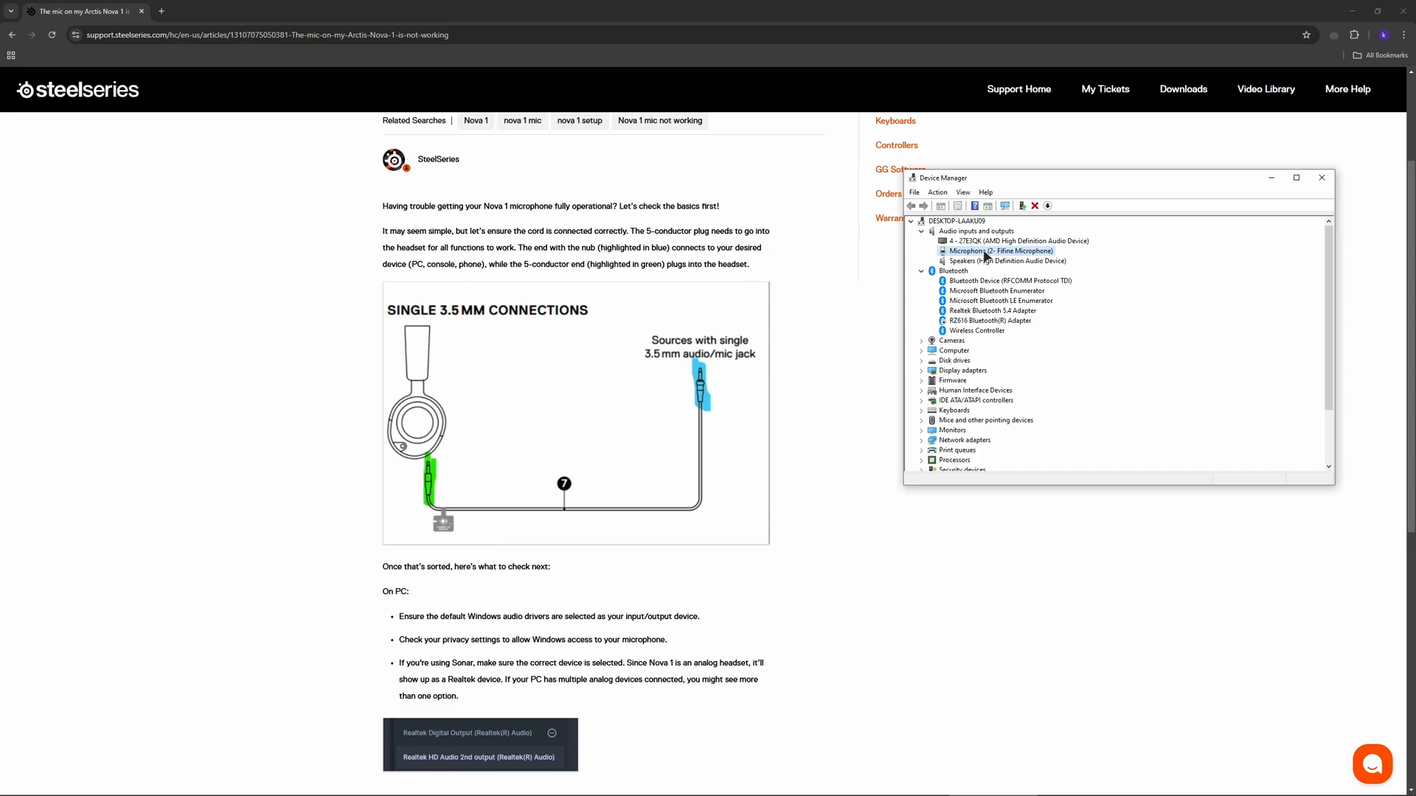
right_click(1000, 250)
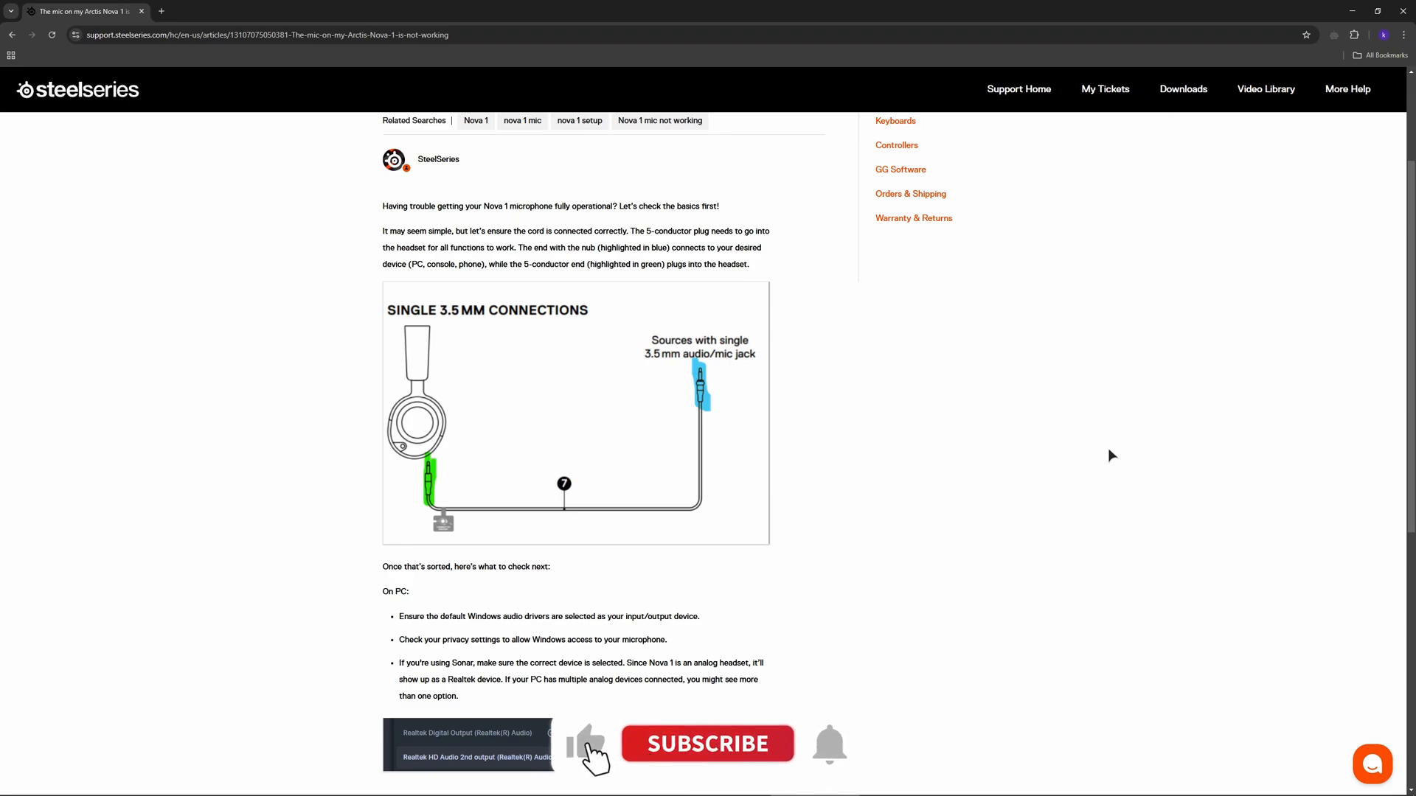
Close Device Manager to return to the mic troubleshooting article
click(707, 745)
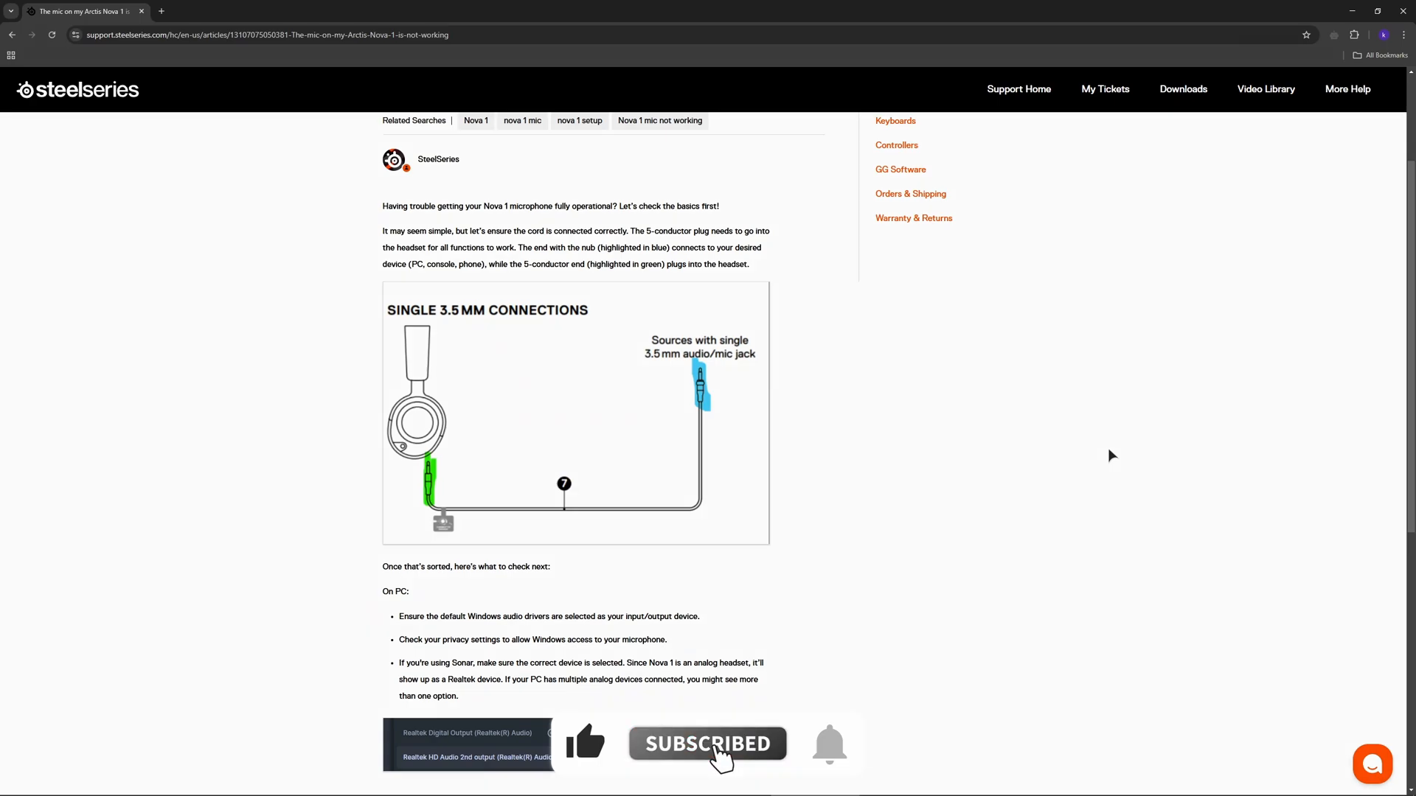